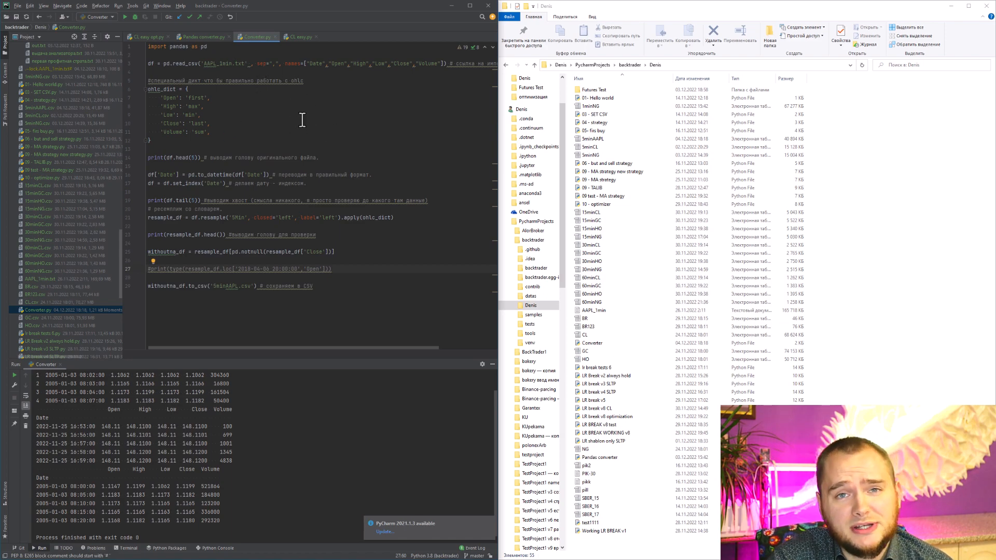
mouse_move(149, 48)
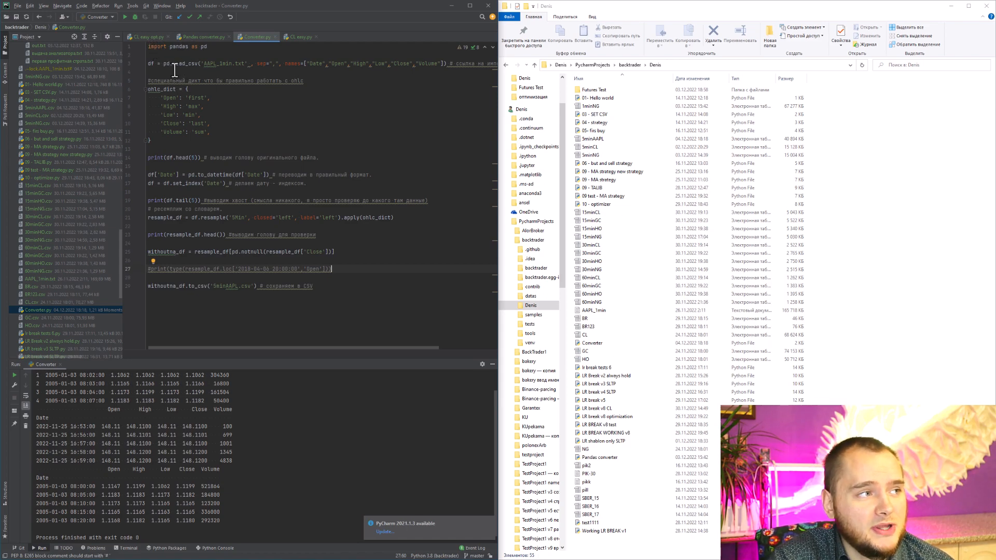
Step: Load the 1-minute AAPL data file and review it in the editor
double_click(594, 310)
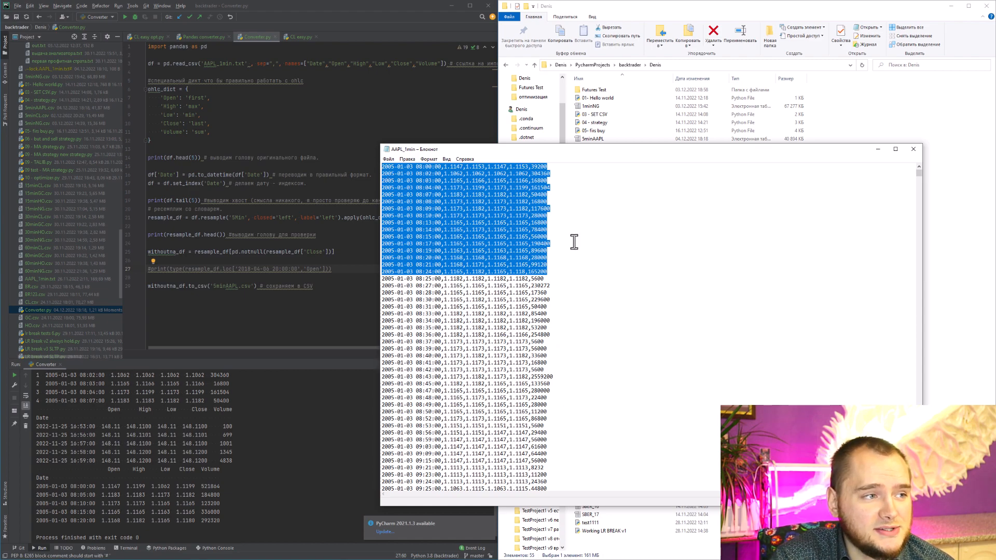
mouse_move(618, 222)
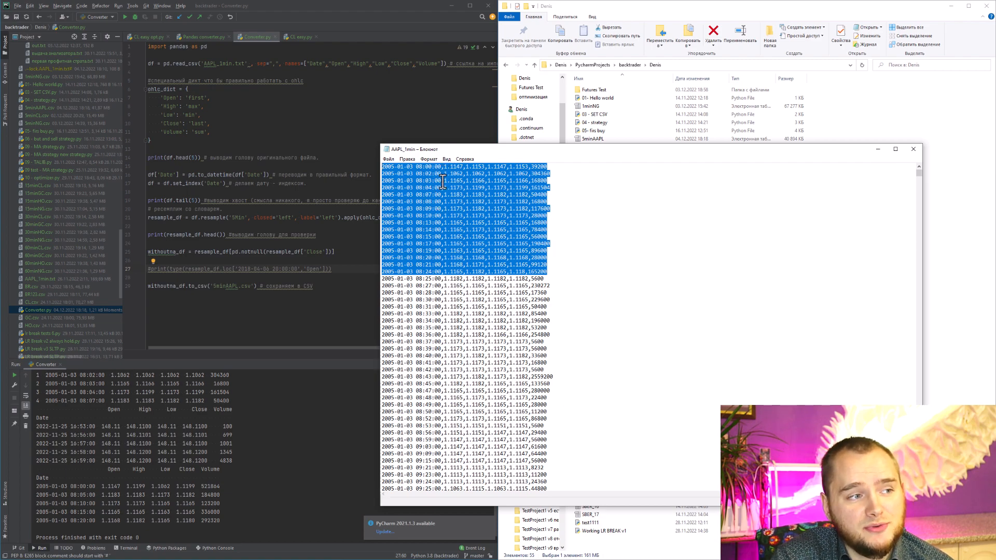
left_click(445, 166)
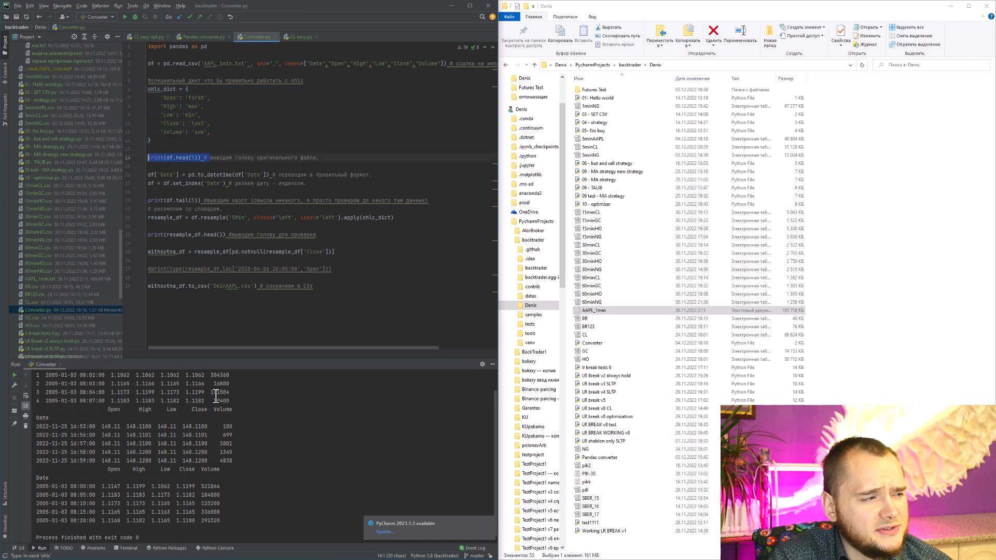
left_click(16, 375)
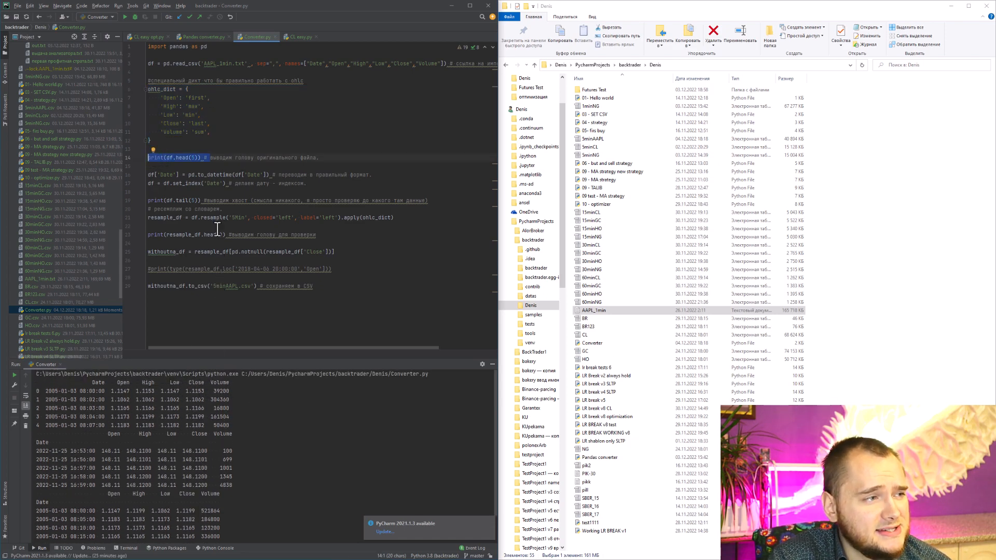
mouse_move(240, 186)
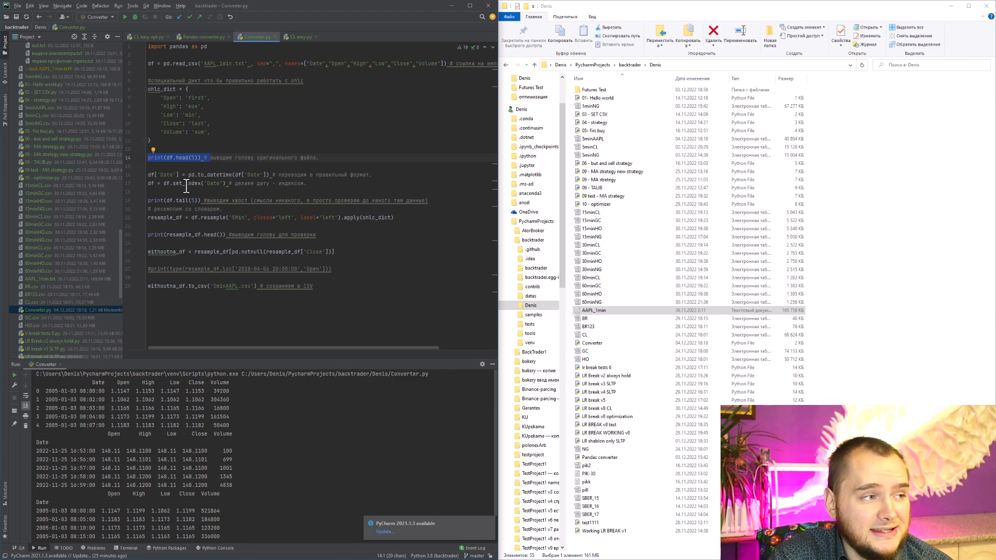
mouse_move(245, 160)
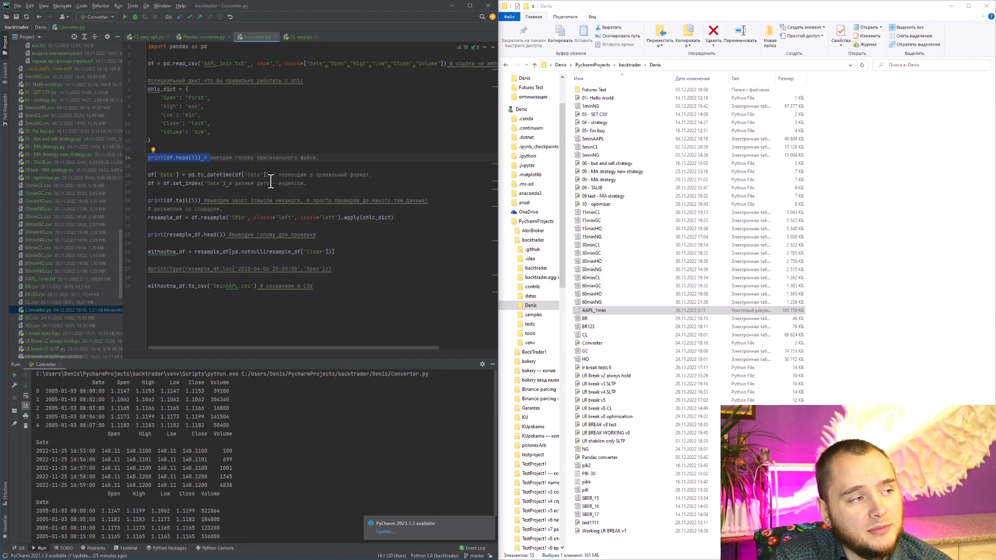
mouse_move(225, 228)
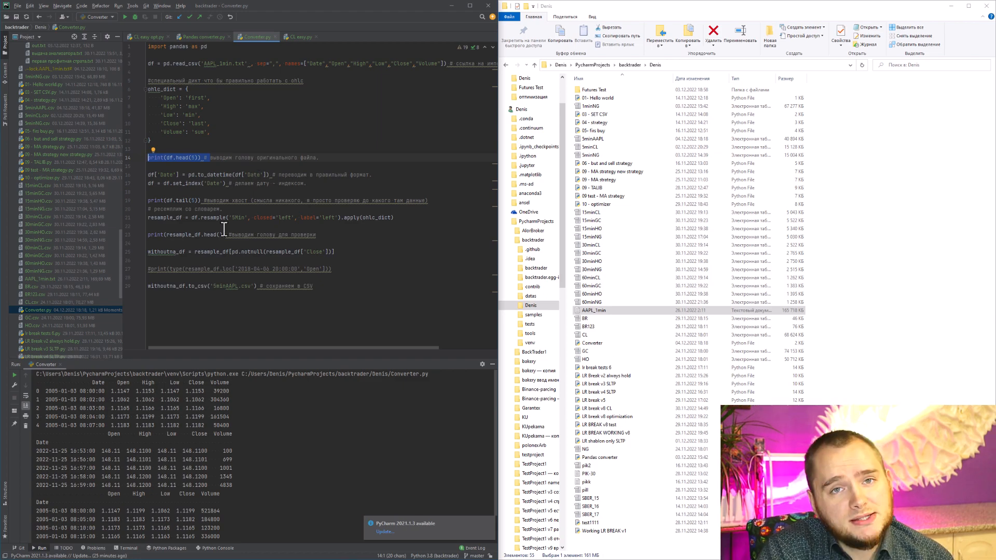
mouse_move(203, 216)
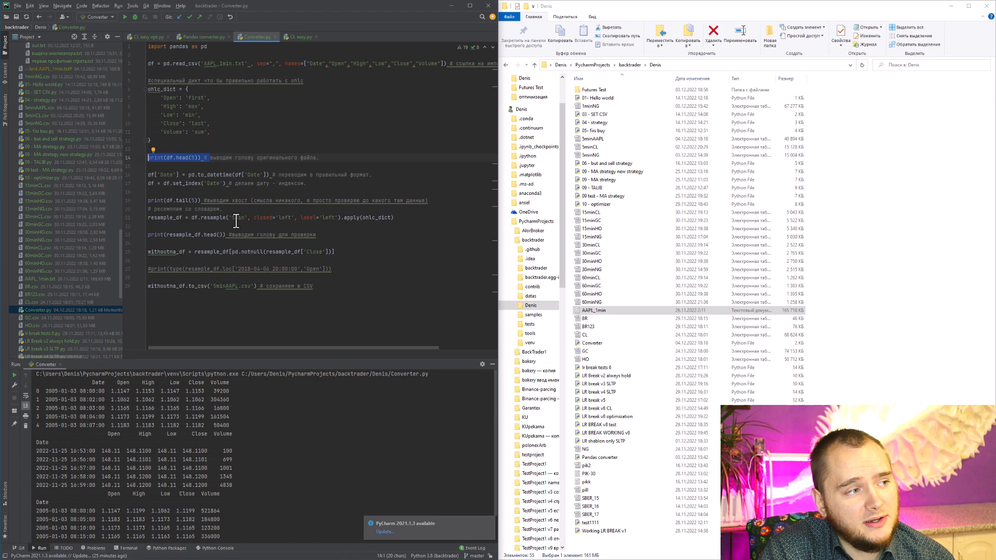
mouse_move(340, 216)
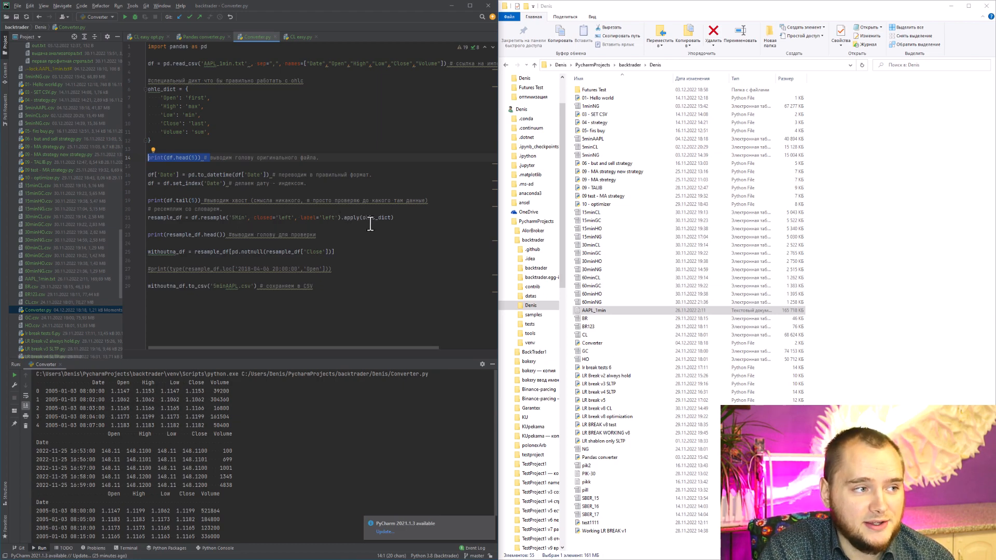
mouse_move(399, 223)
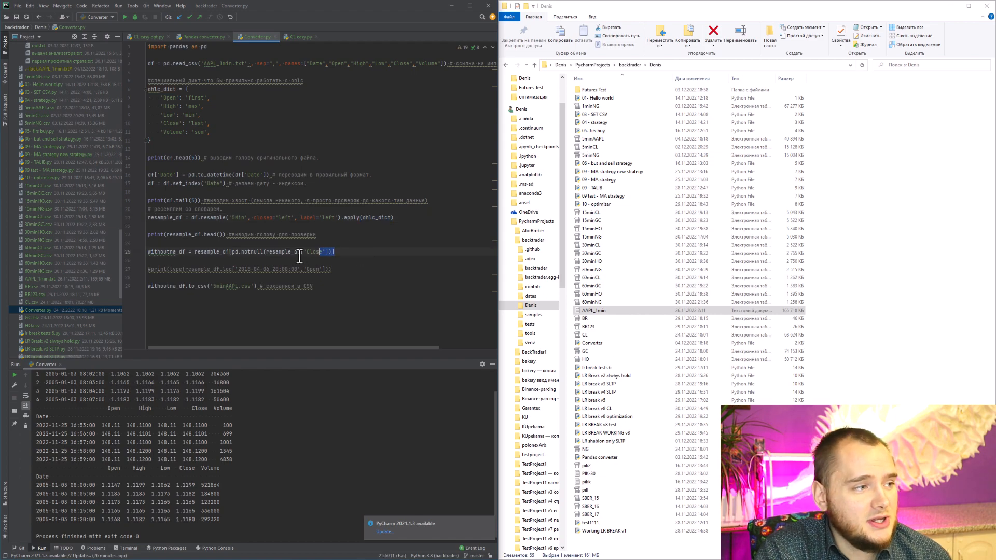
Step: Change the resample interval to '15Min' with output '15minAAPL.csv' and run the script
left_click(311, 286)
type("1")
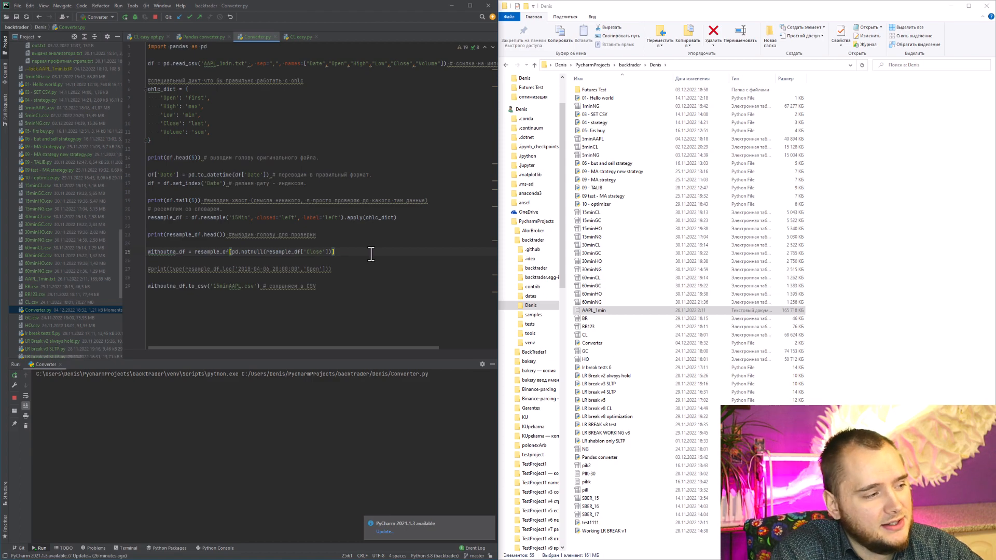
left_click(40, 548)
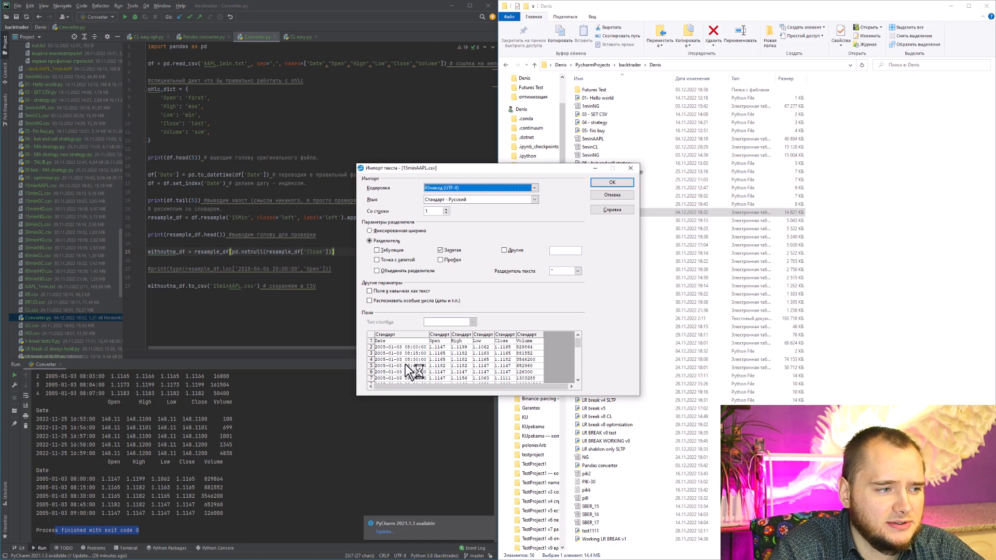
mouse_move(416, 367)
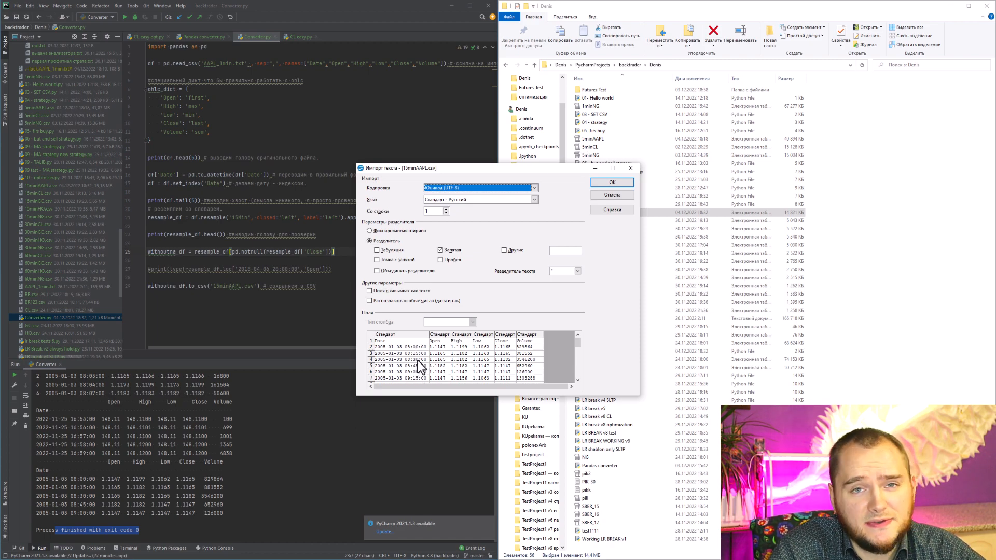